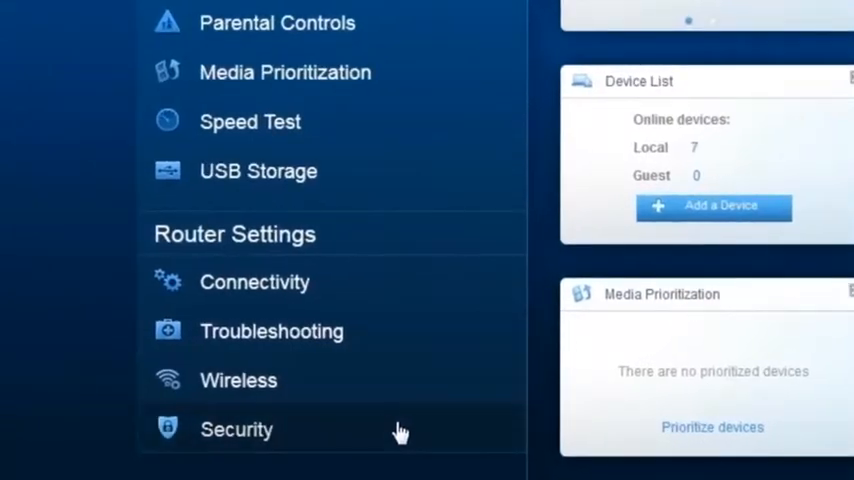
Review the guest network, switched on with its SSID, then view the Parental Controls page.
scroll(down, 3)
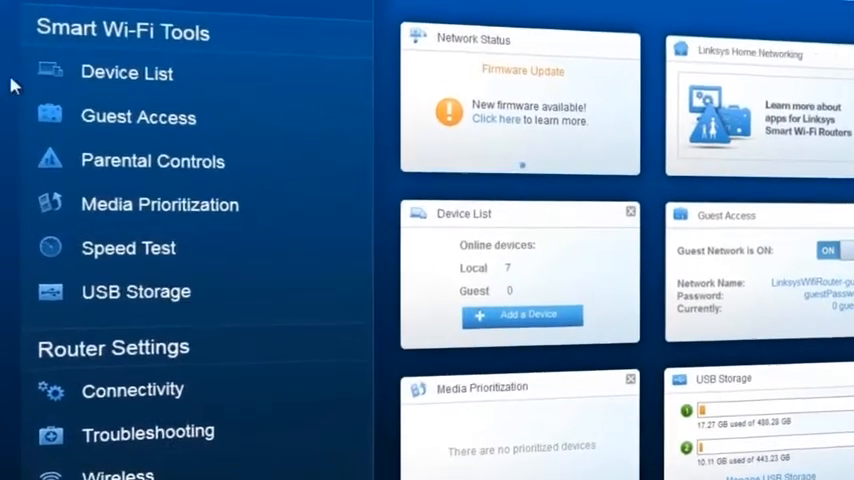
click(126, 72)
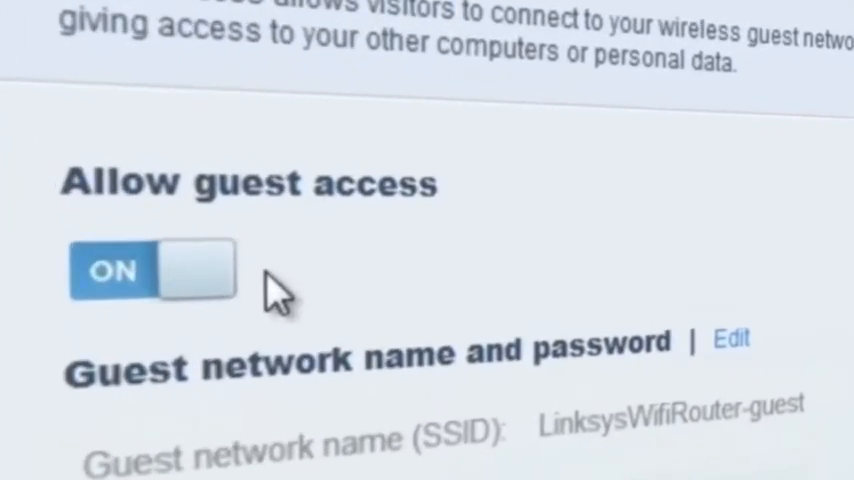
scroll(down, 3)
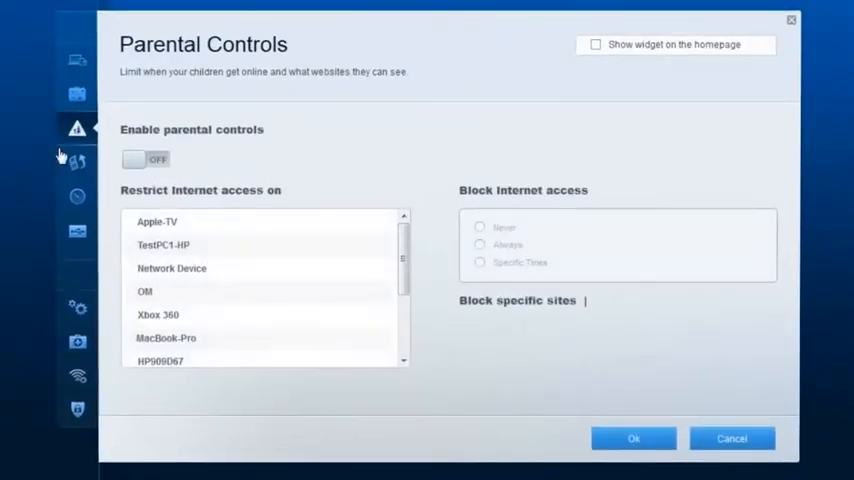
Switch parental controls on, block yahoo.com, and confirm a Specific Times weekly blocking schedule.
click(145, 159)
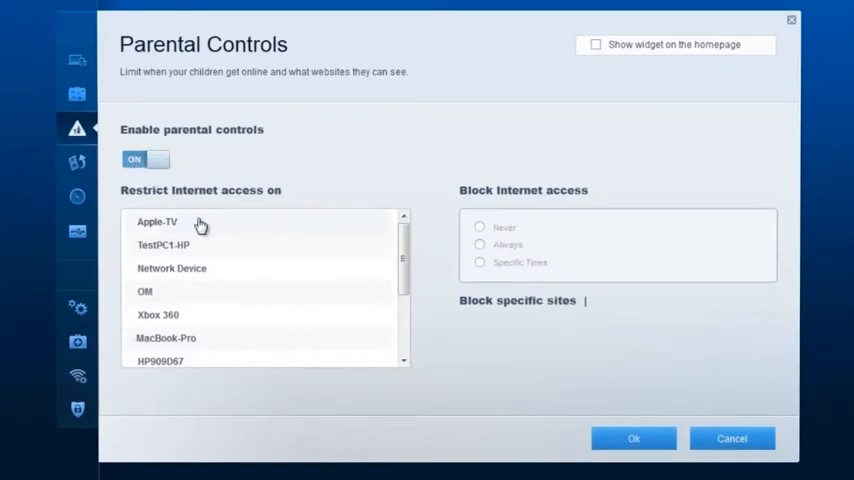
text(yahoo.com)
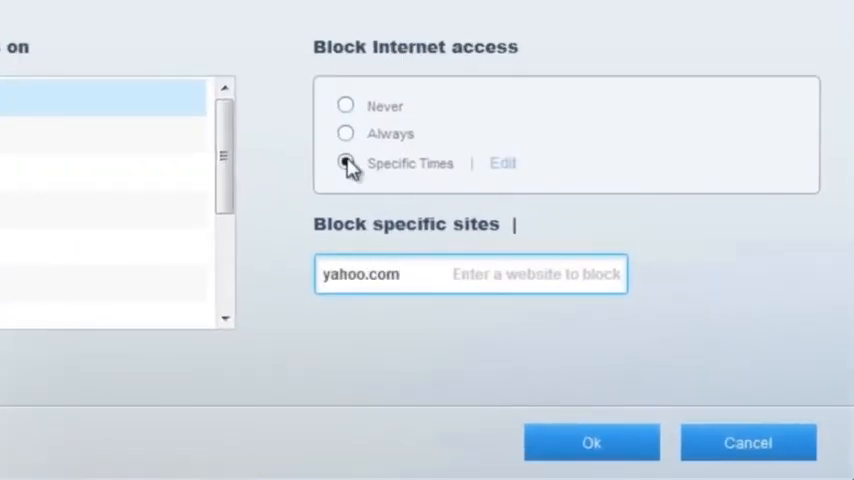
click(502, 163)
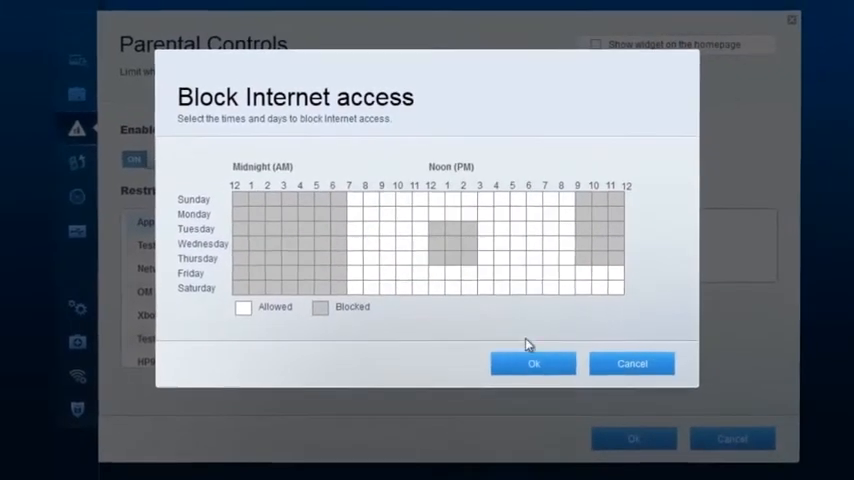
click(533, 363)
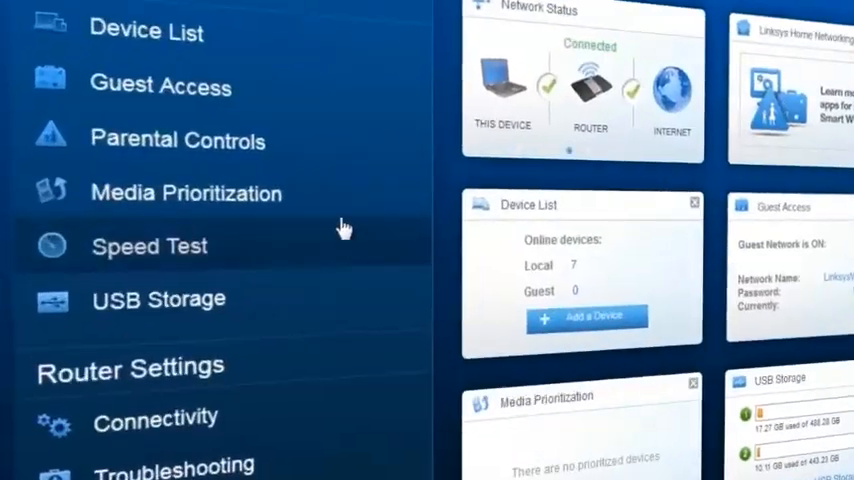
Move Spotify into High Priority under Media Prioritization applications.
click(186, 192)
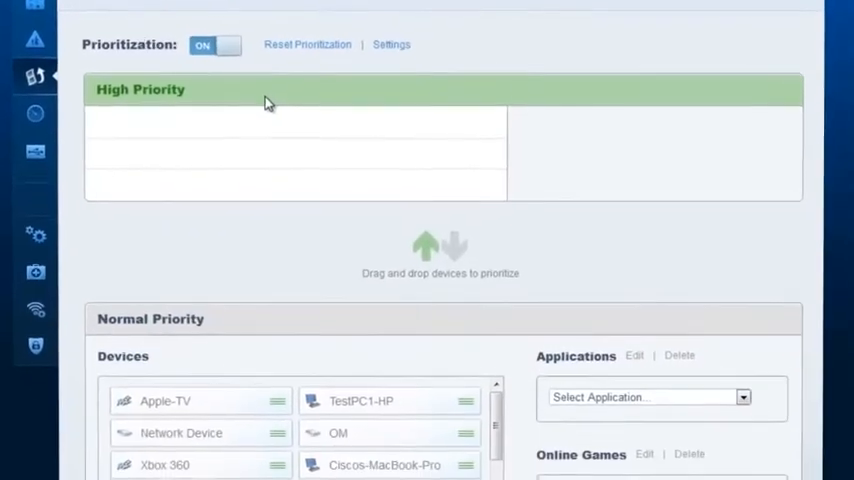
scroll(down, 3)
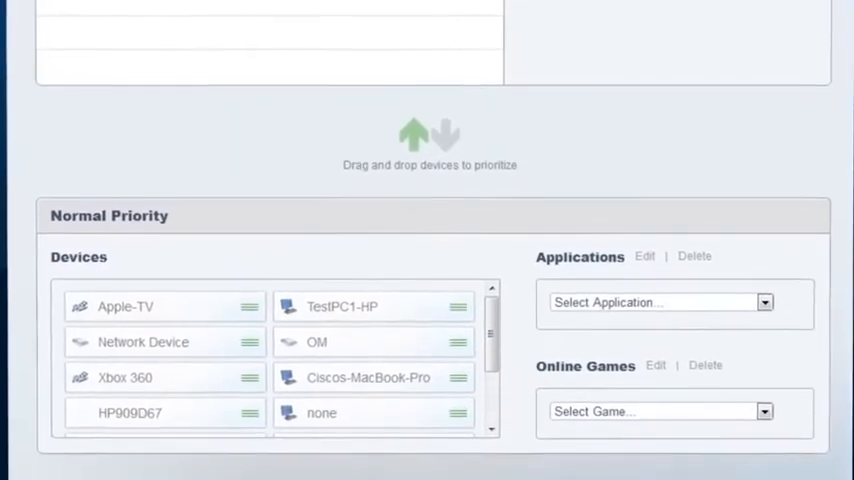
scroll(down, 3)
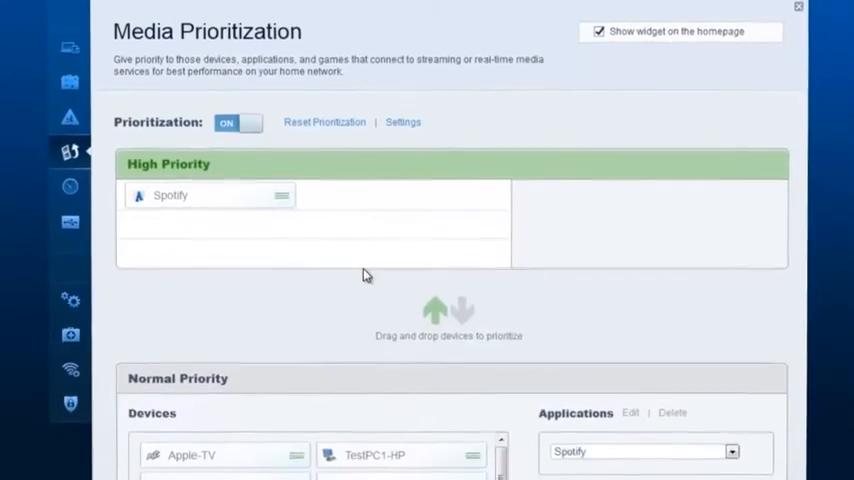
scroll(down, 3)
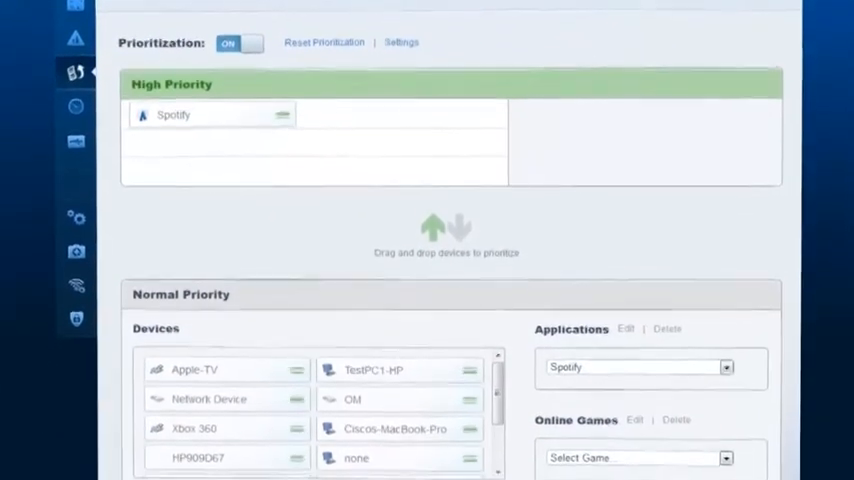
scroll(down, 3)
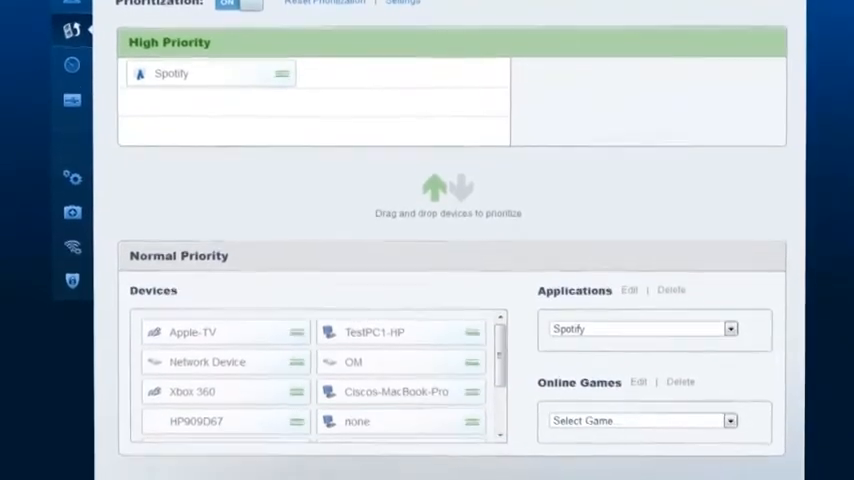
scroll(down, 3)
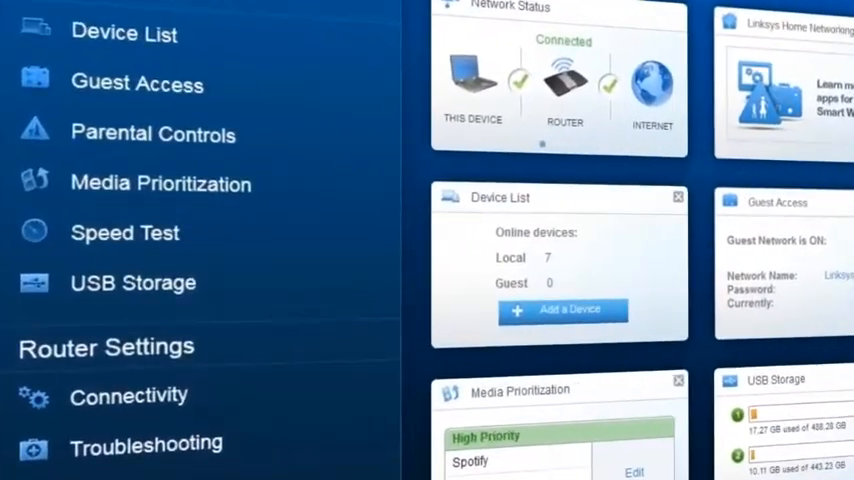
click(124, 232)
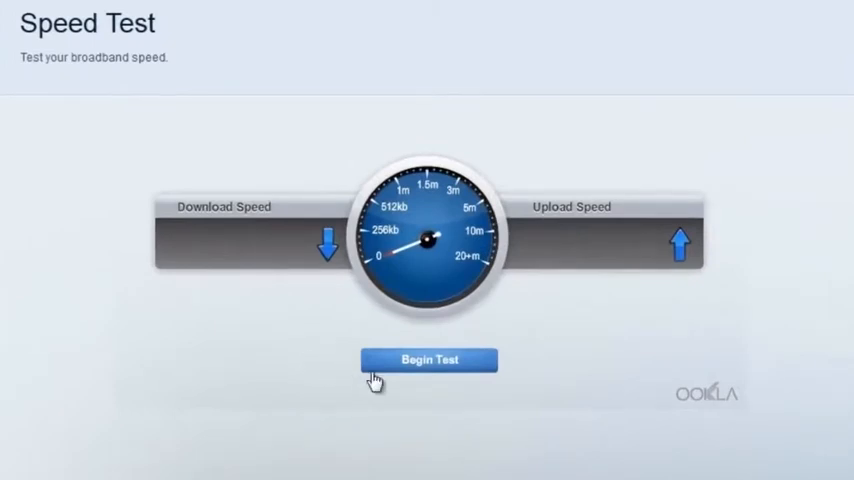
click(428, 359)
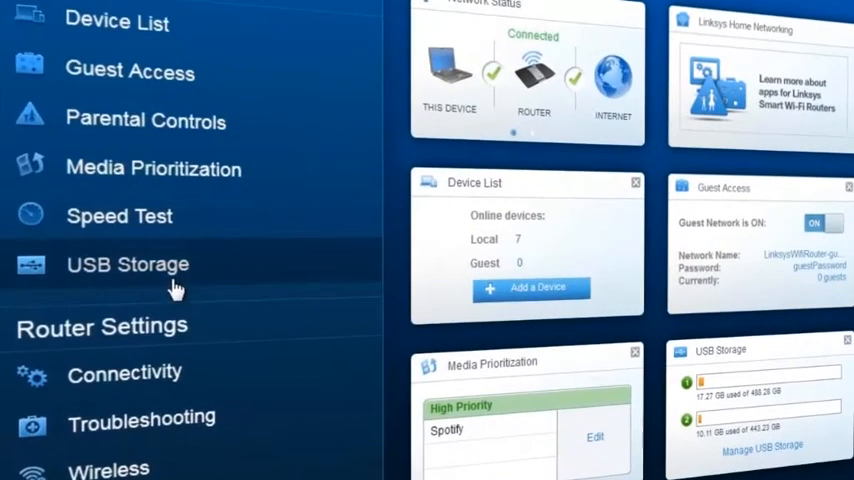
click(128, 264)
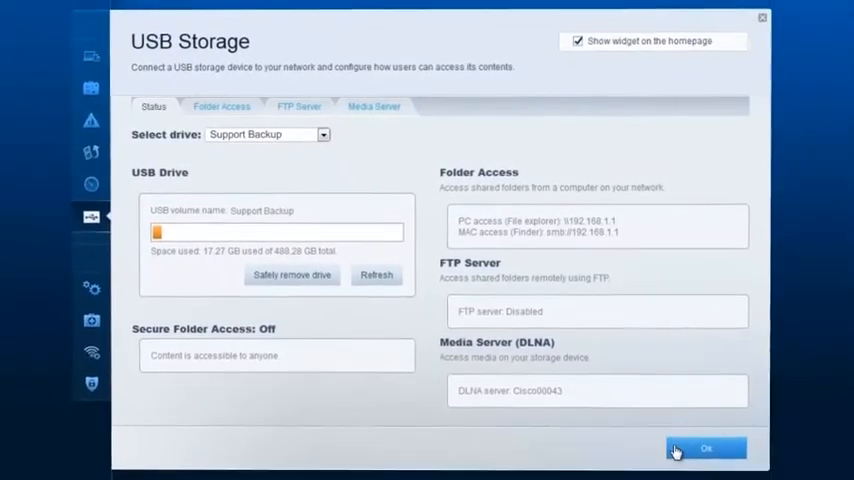
click(705, 448)
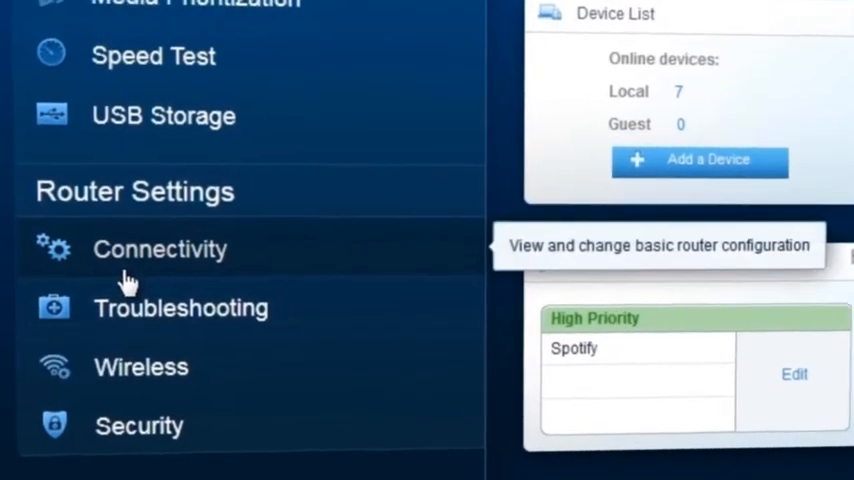
click(160, 249)
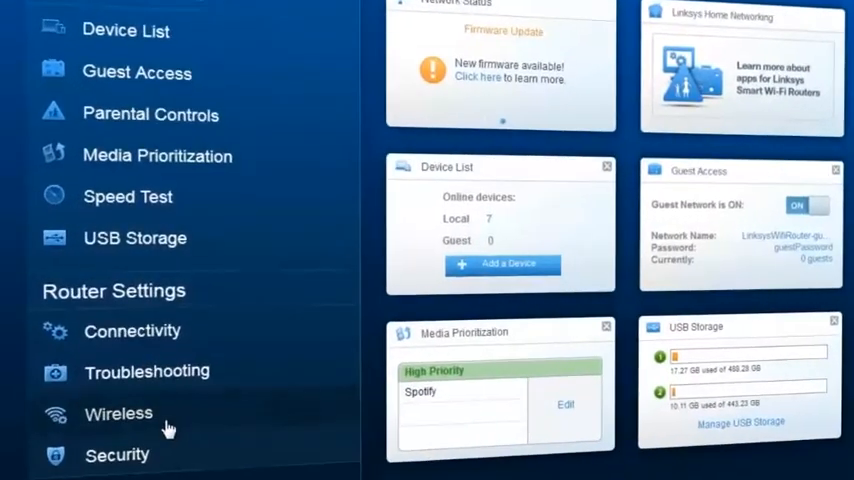
Review the enabled 2.4 GHz and 5 GHz wireless networks, then bring up Security settings.
click(118, 413)
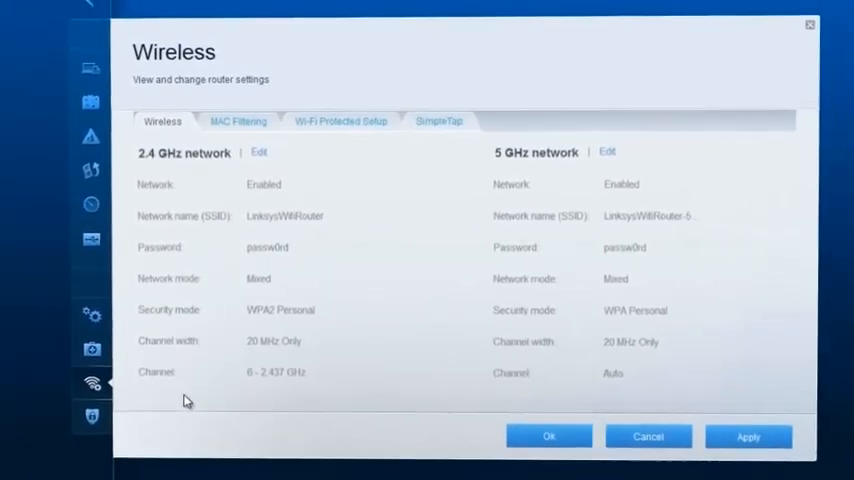
click(809, 24)
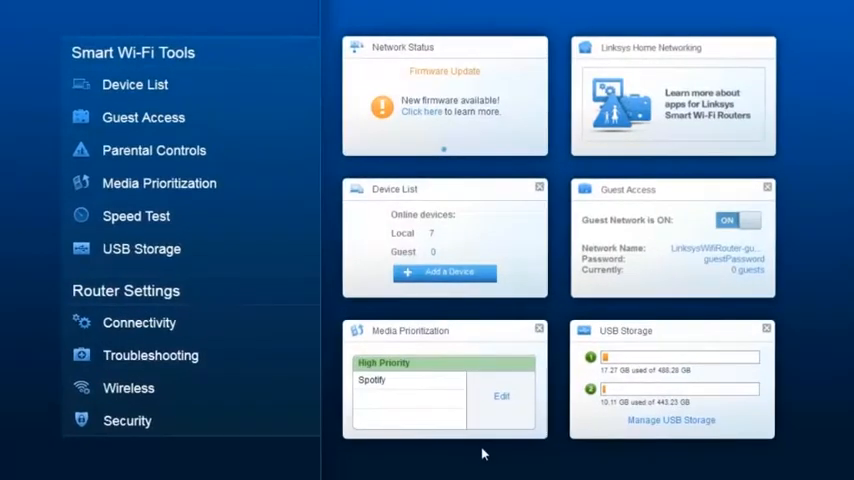
click(451, 272)
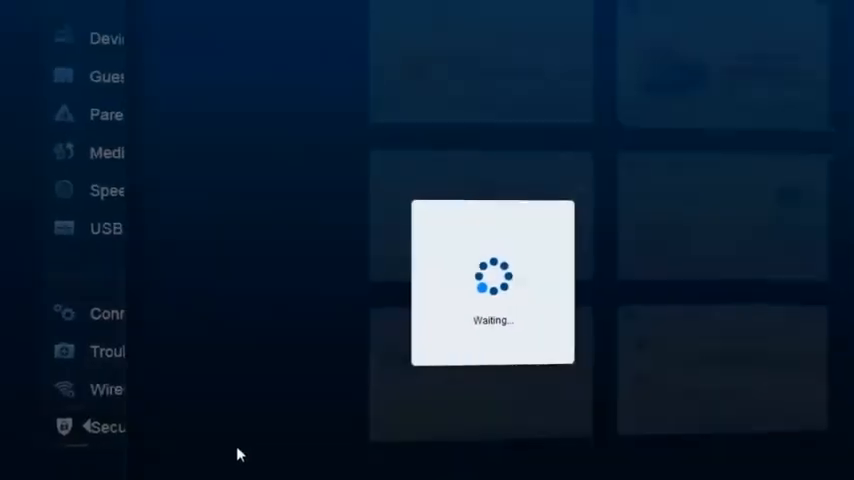